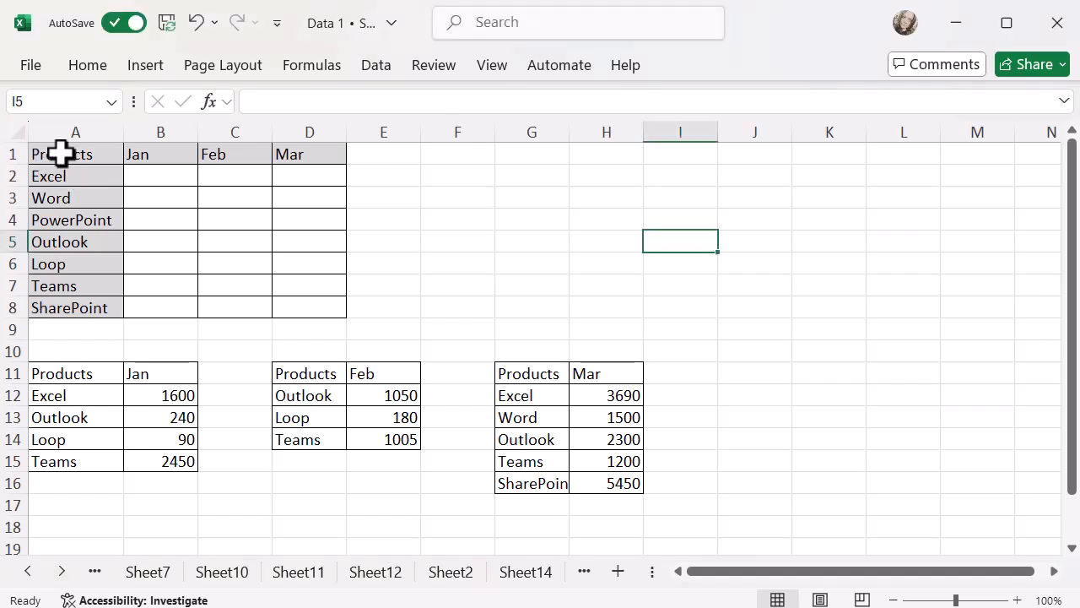
Step: Select cell A1 of the empty summary table as the destination and show the Data commands
{"action": "left_click", "coordinate": [75, 153]}
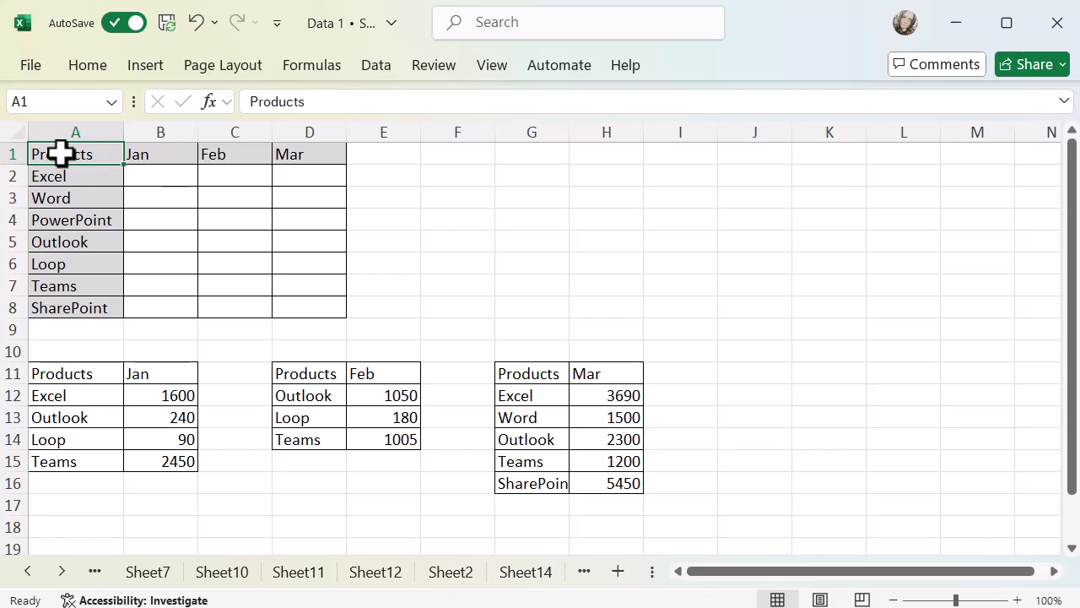
{"action": "mouse_move", "coordinate": [384, 89]}
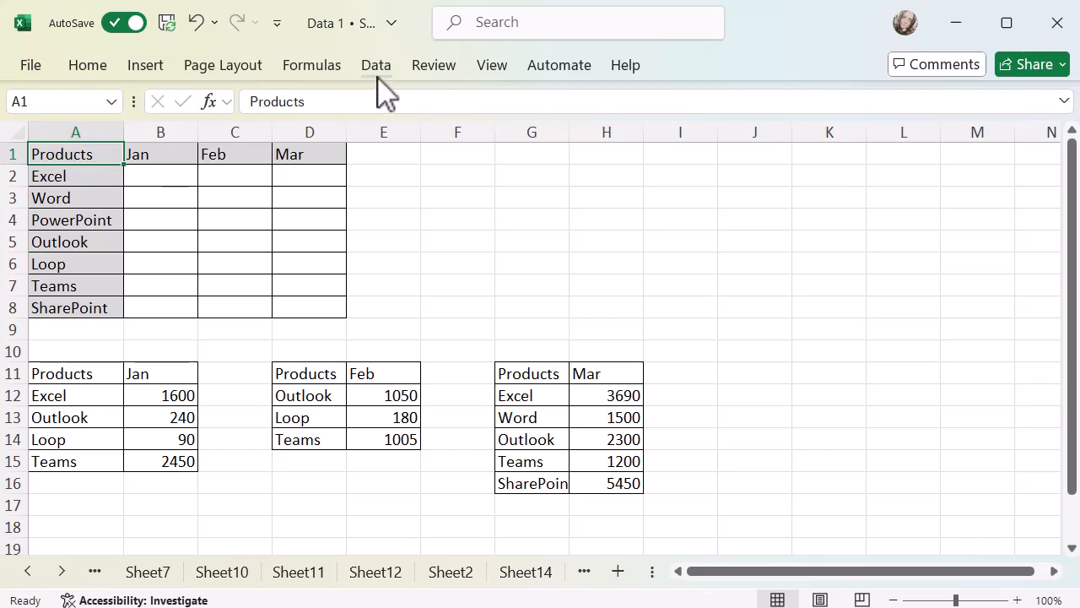
{"action": "left_click", "coordinate": [376, 65]}
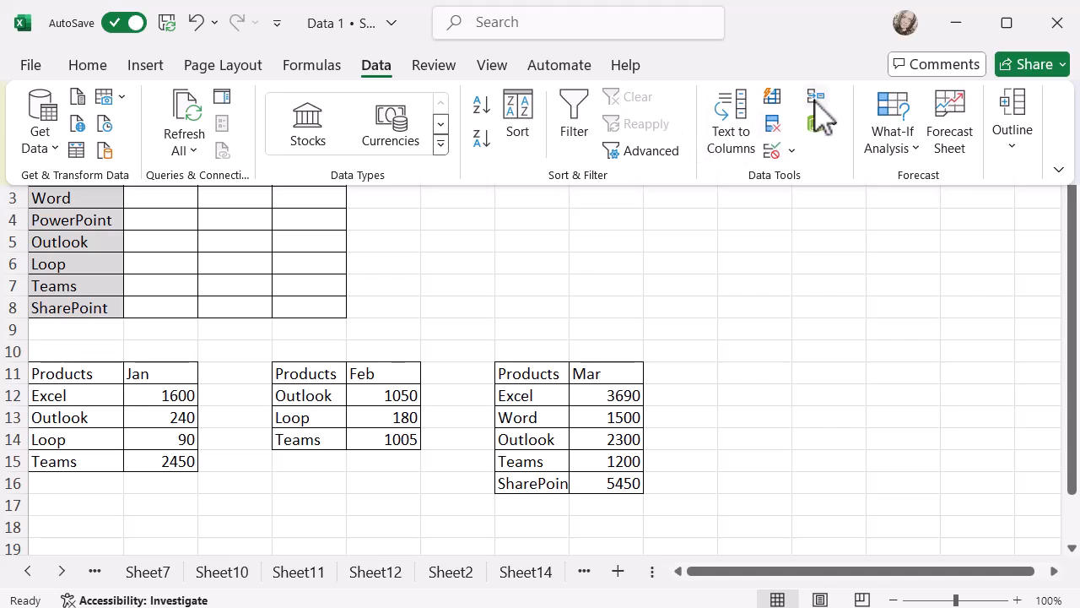
{"action": "mouse_move", "coordinate": [815, 114]}
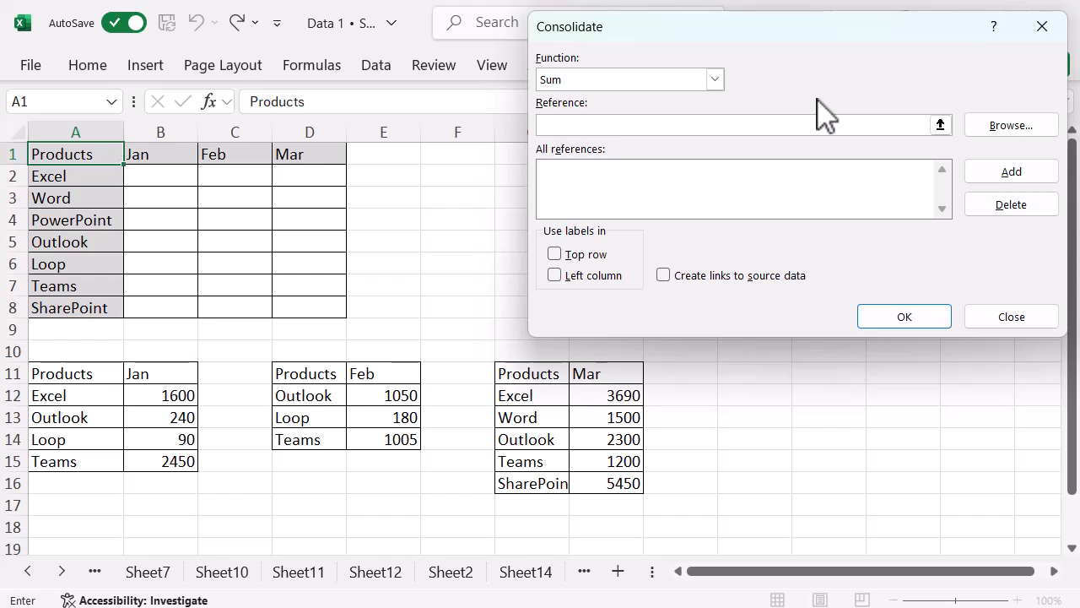
Step: Open Consolidate with Sum and start entering the January table's range as a reference
{"action": "left_click", "coordinate": [675, 124]}
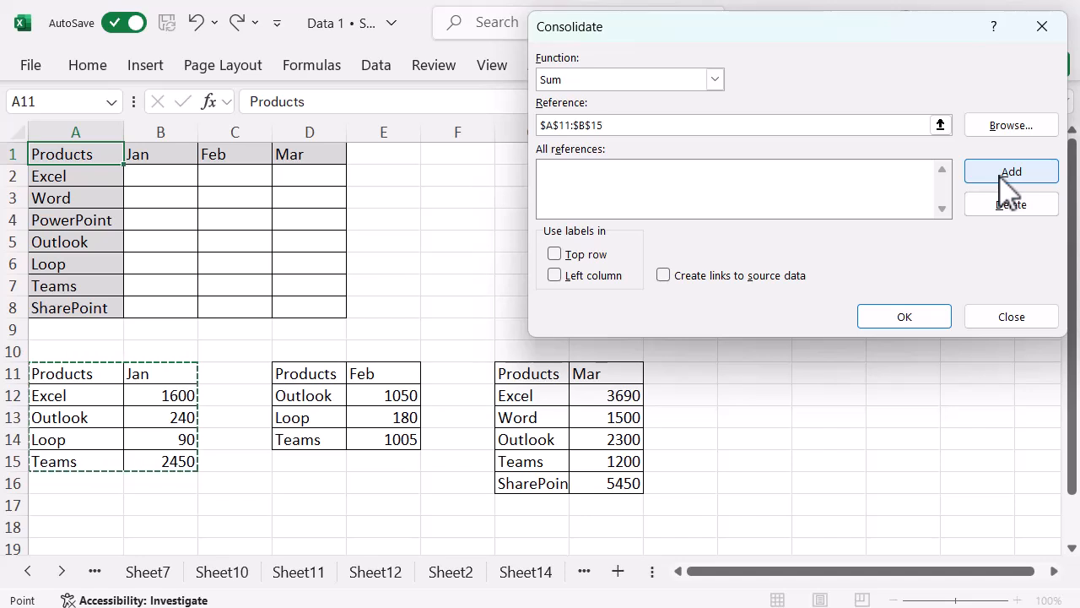
Step: Add the A11:B15, D11:E14 and G11:H16 references, use Top row and Left column labels, and consolidate
{"action": "left_click", "coordinate": [1011, 171]}
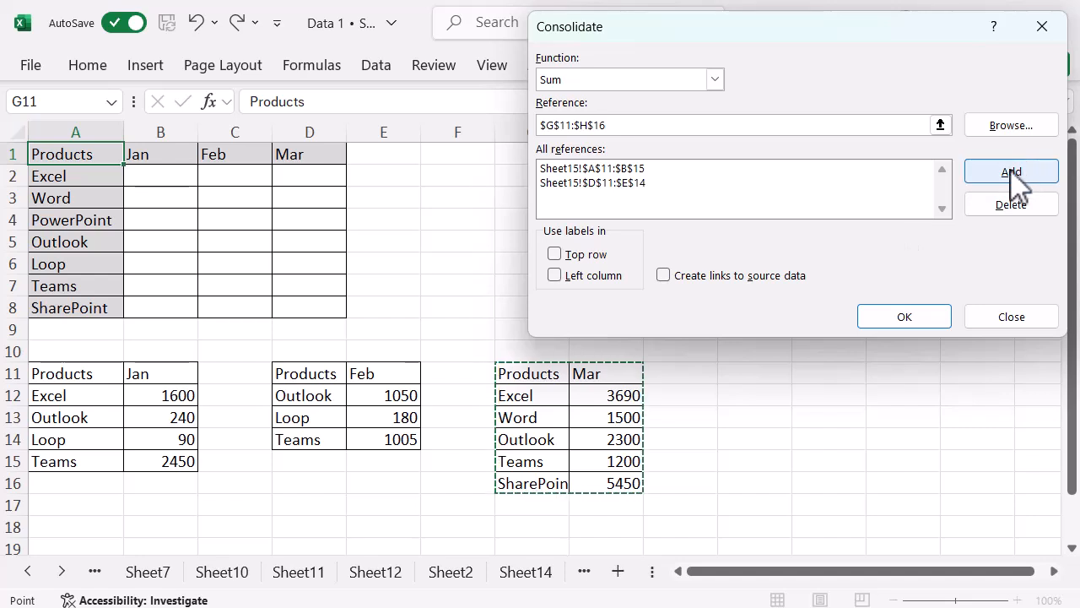
{"action": "left_click", "coordinate": [1010, 172]}
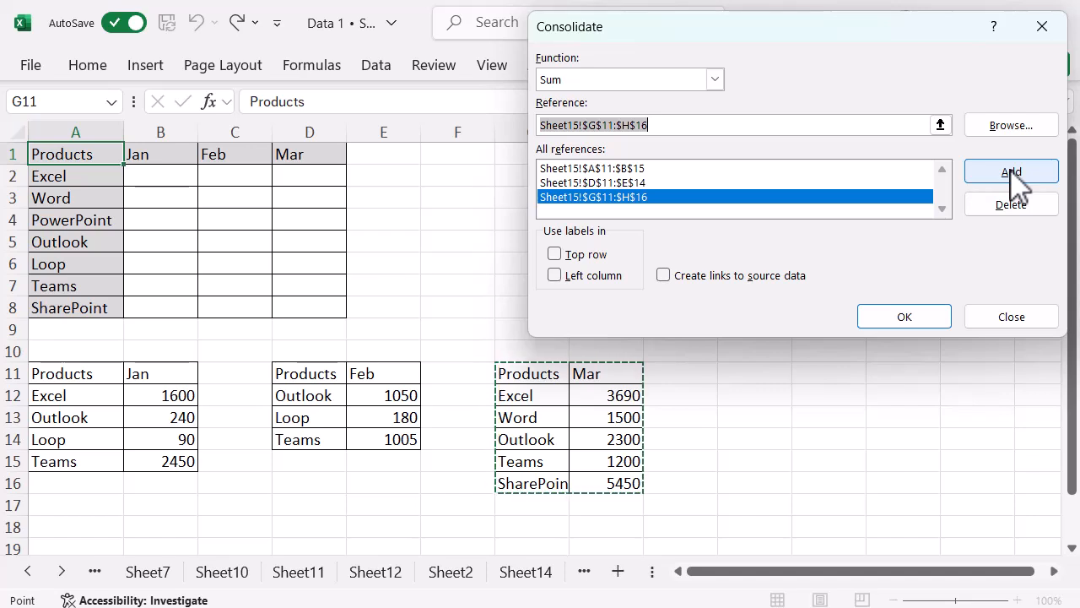
{"action": "left_click", "coordinate": [554, 254]}
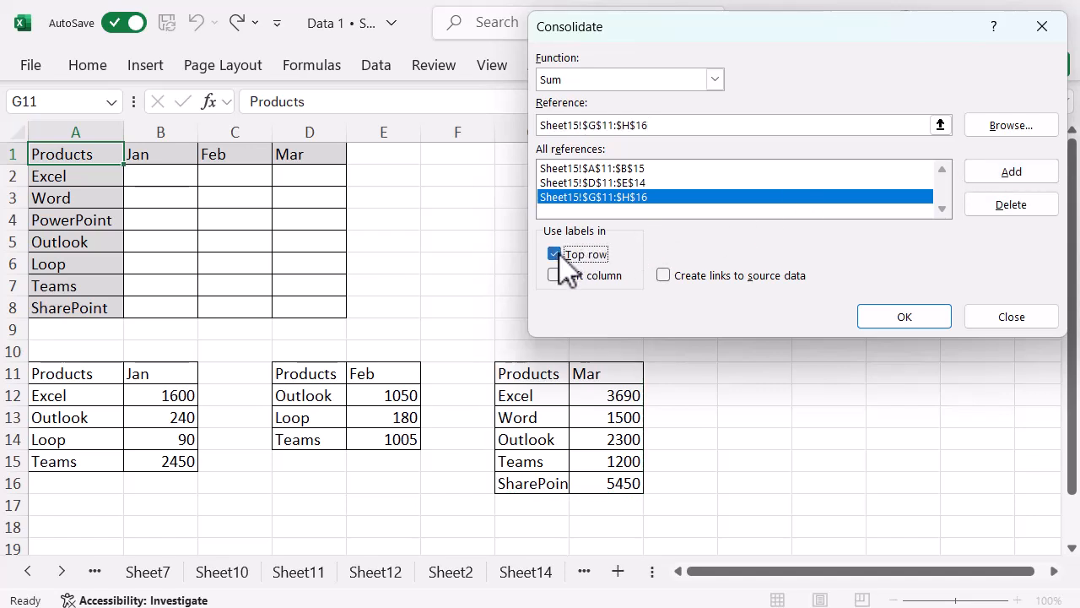
{"action": "left_click", "coordinate": [554, 274]}
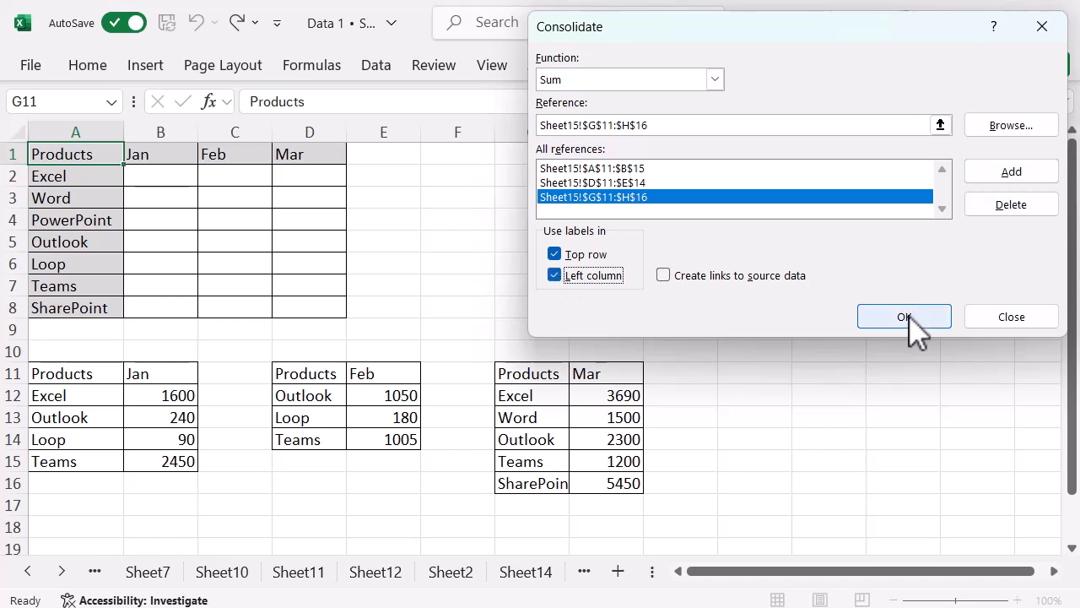
{"action": "left_click", "coordinate": [903, 317]}
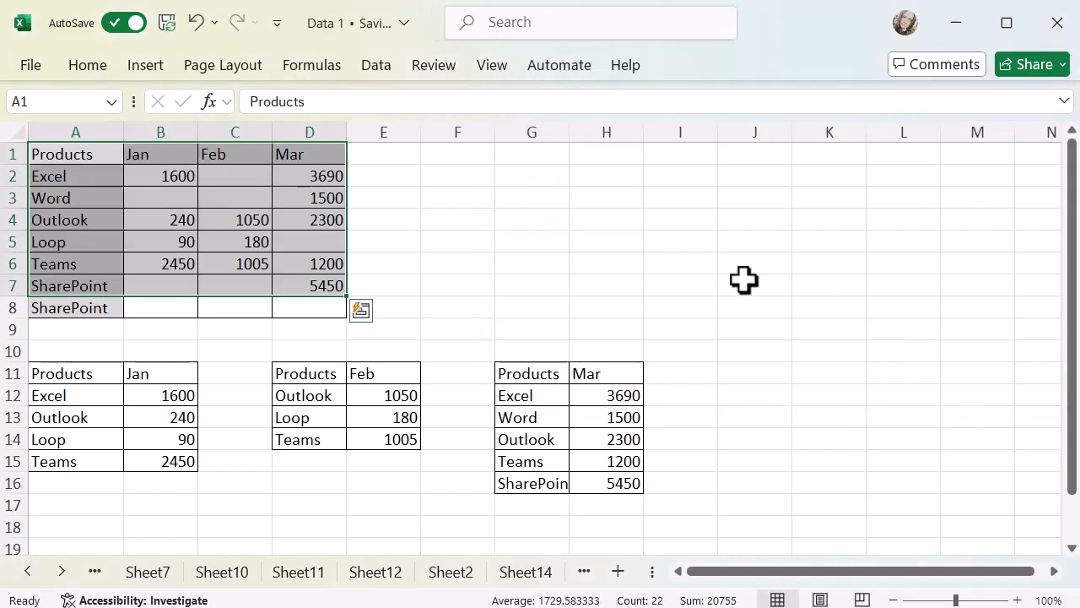
{"action": "left_click", "coordinate": [754, 281]}
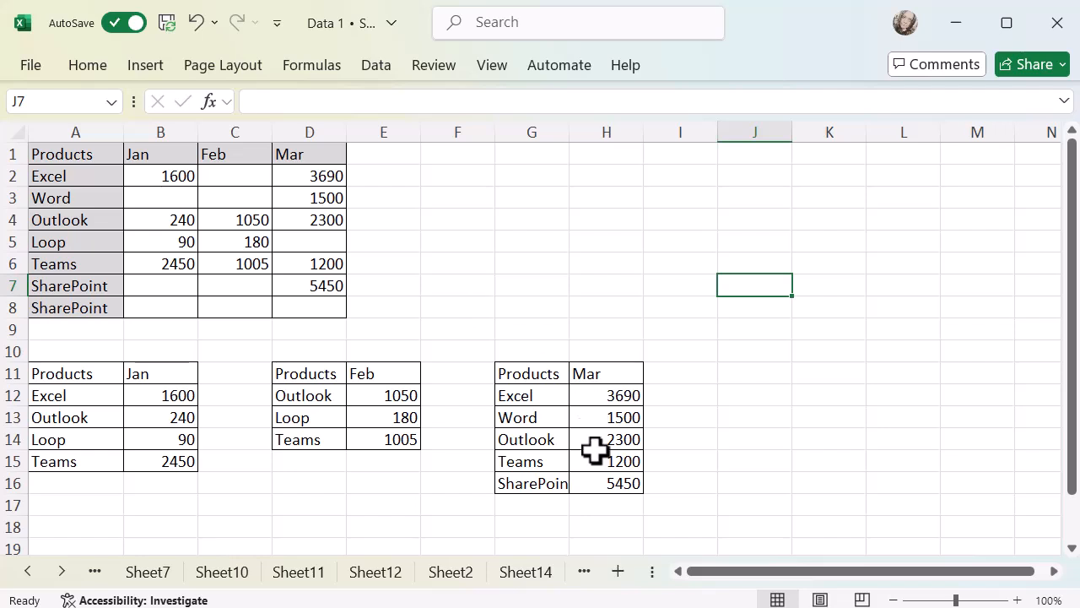
{"action": "mouse_move", "coordinate": [470, 321]}
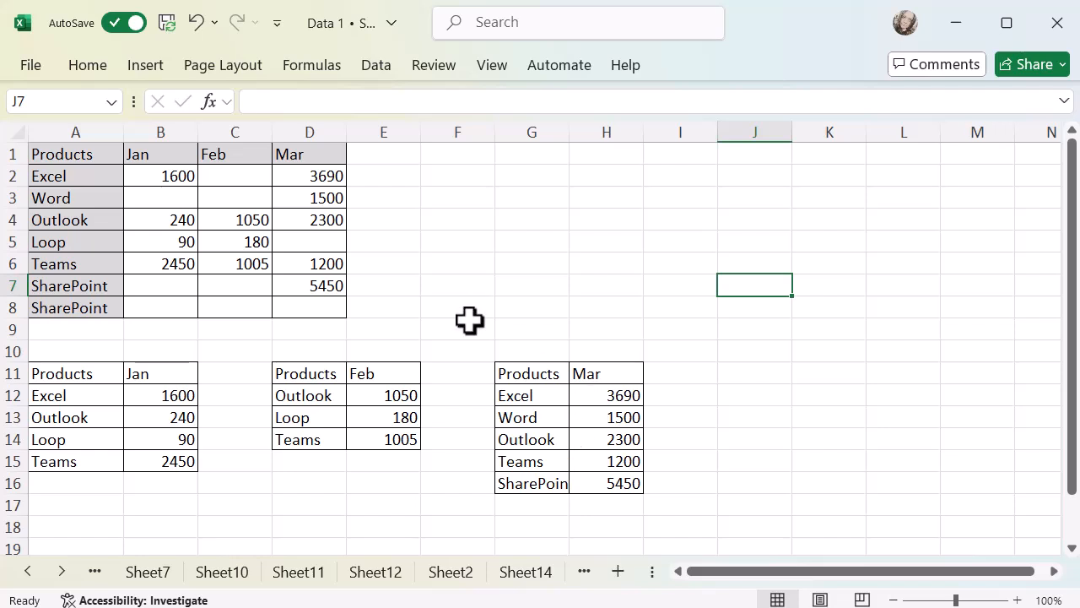